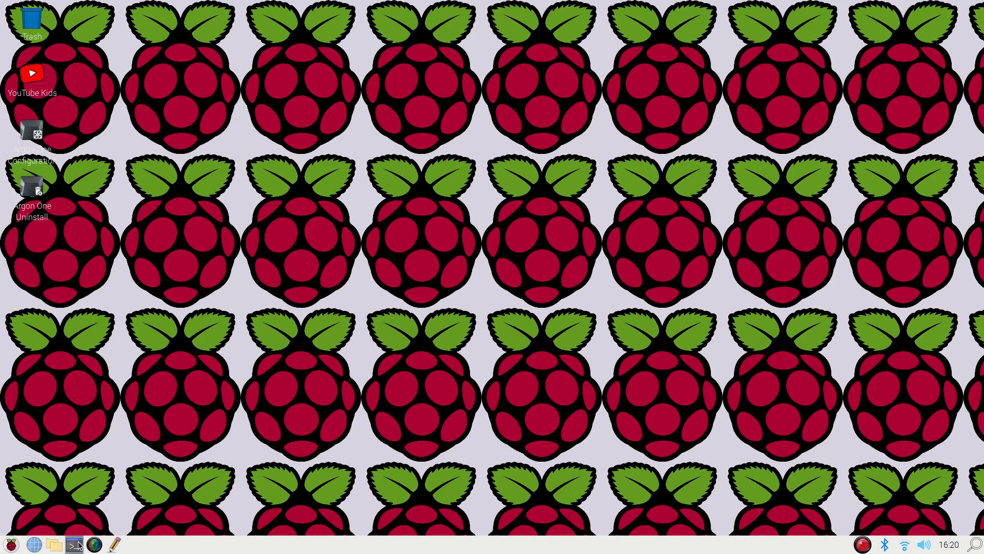
Step: Run 'sudo install agnostics' in LXTerminal, confirming the package is already newest
click(74, 543)
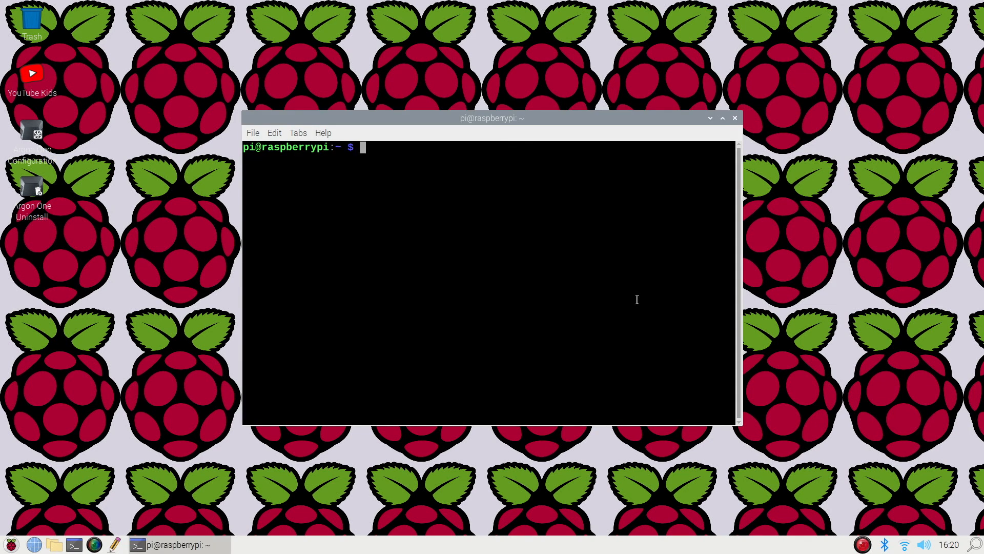
mouse_move(768, 298)
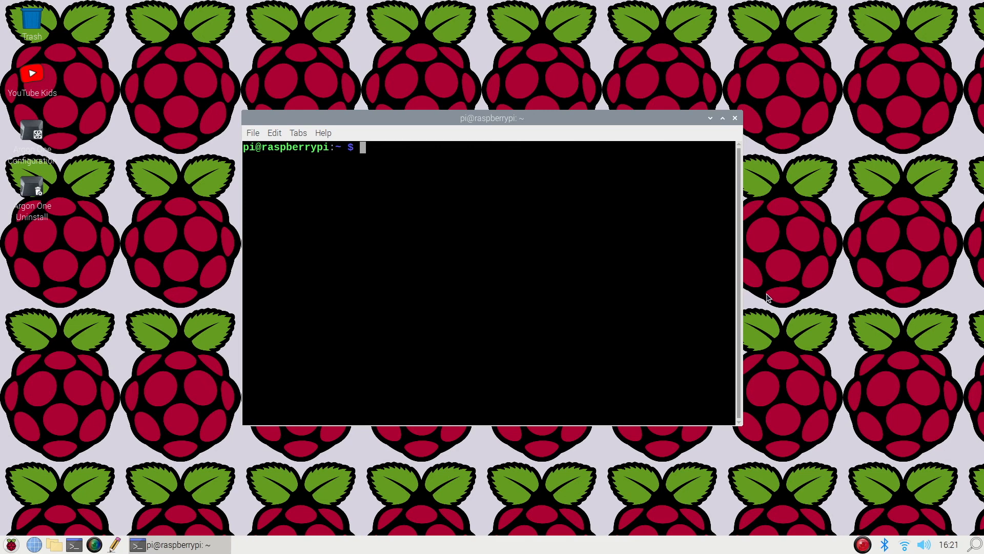
text(sudo apt)
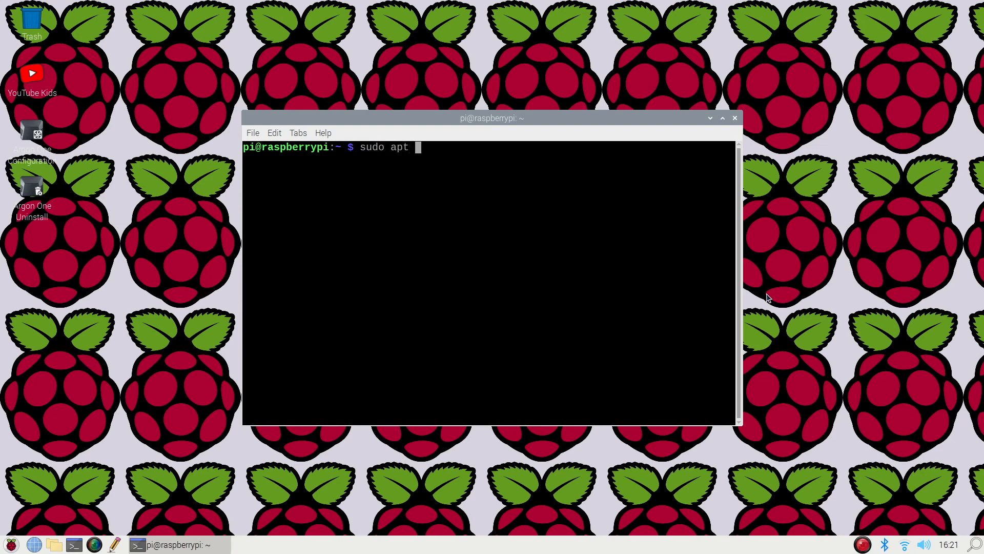
text(install a)
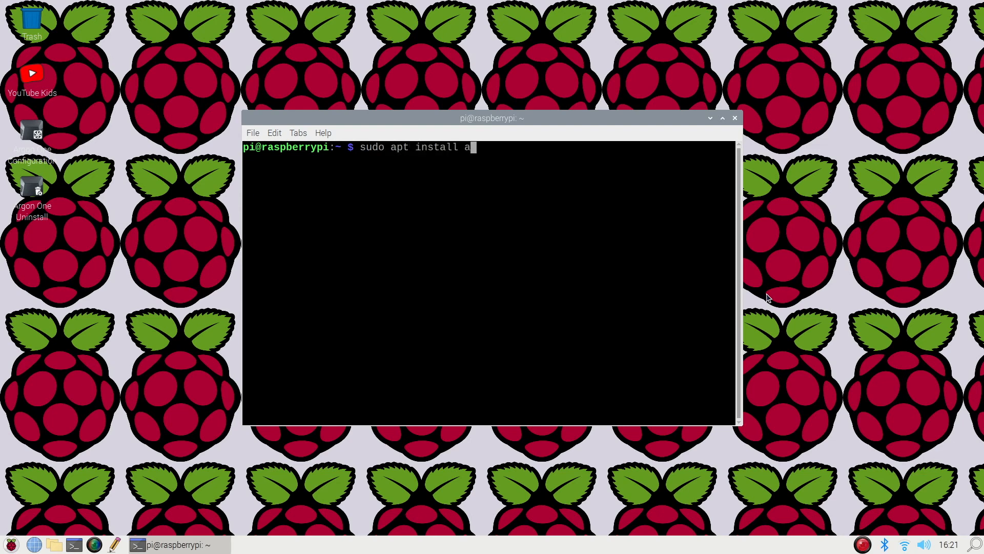
text(gnostic)
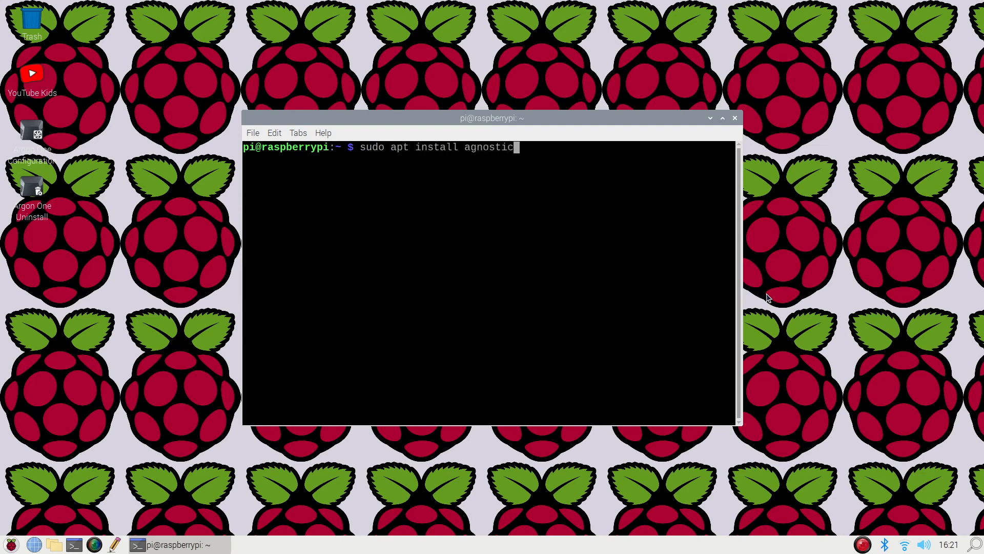
text(s)
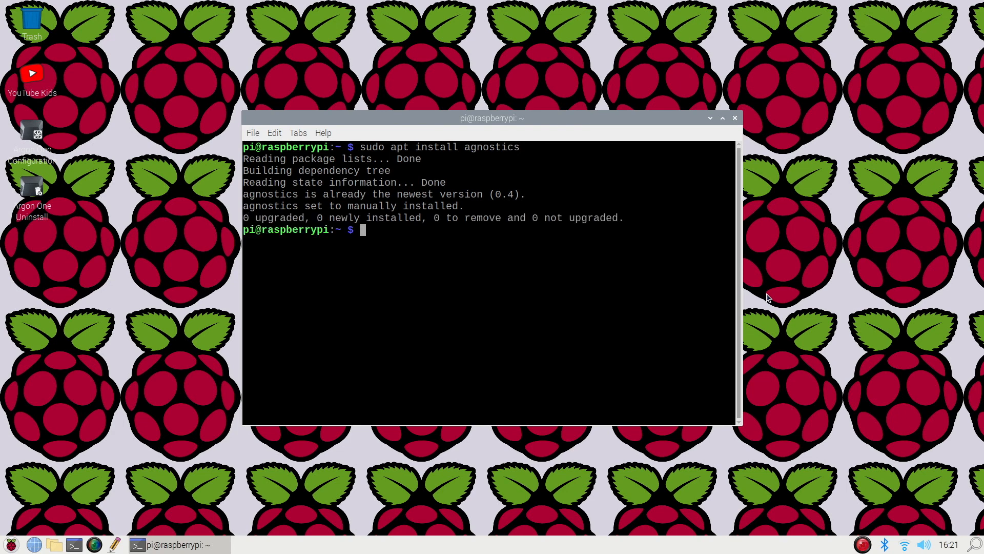
mouse_move(676, 137)
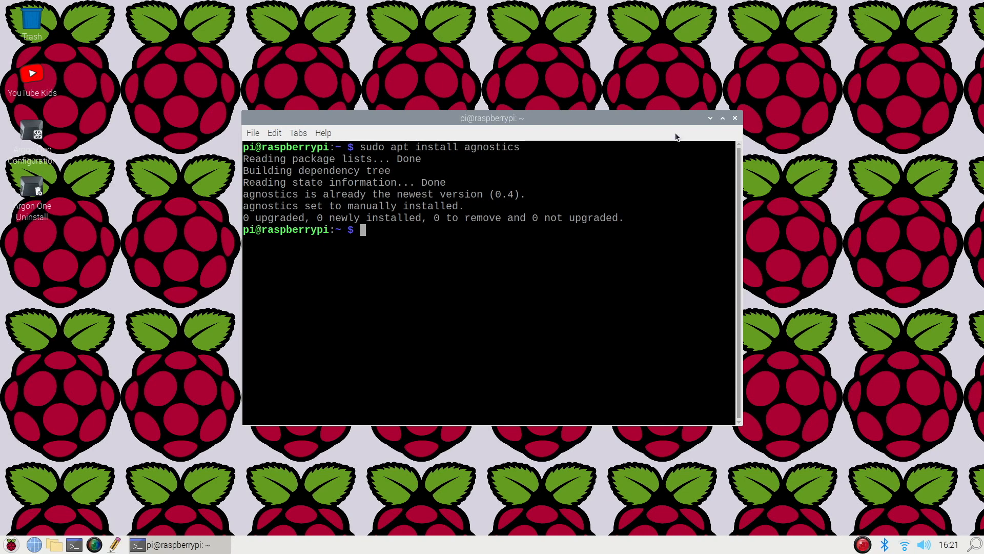
Step: Minimize the terminal and show the Accessories submenu of the Raspberry menu
click(710, 118)
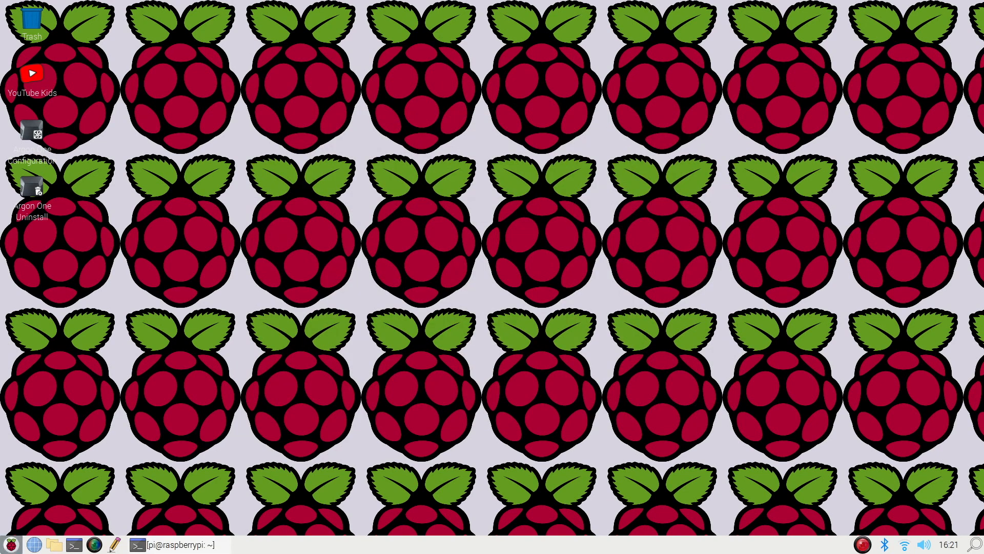
click(9, 543)
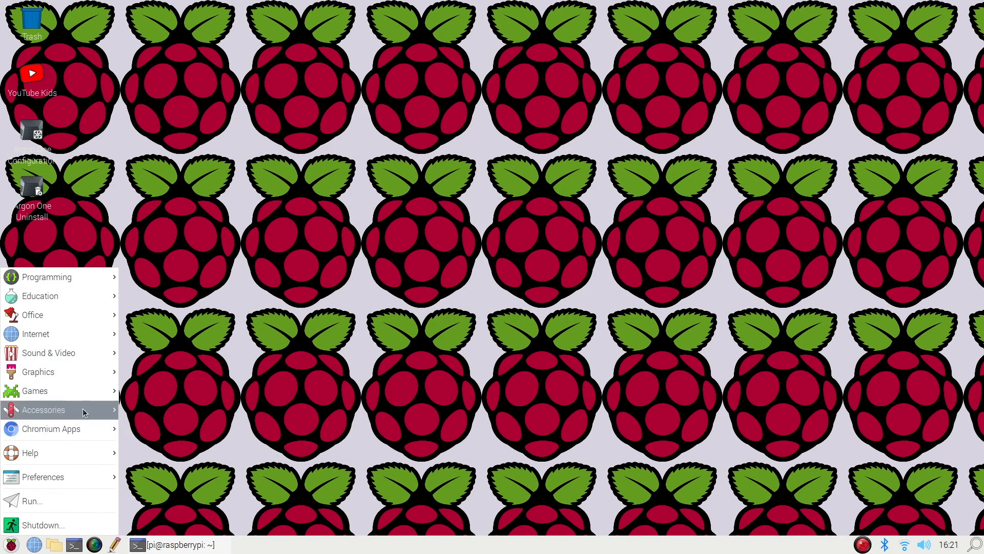
click(42, 409)
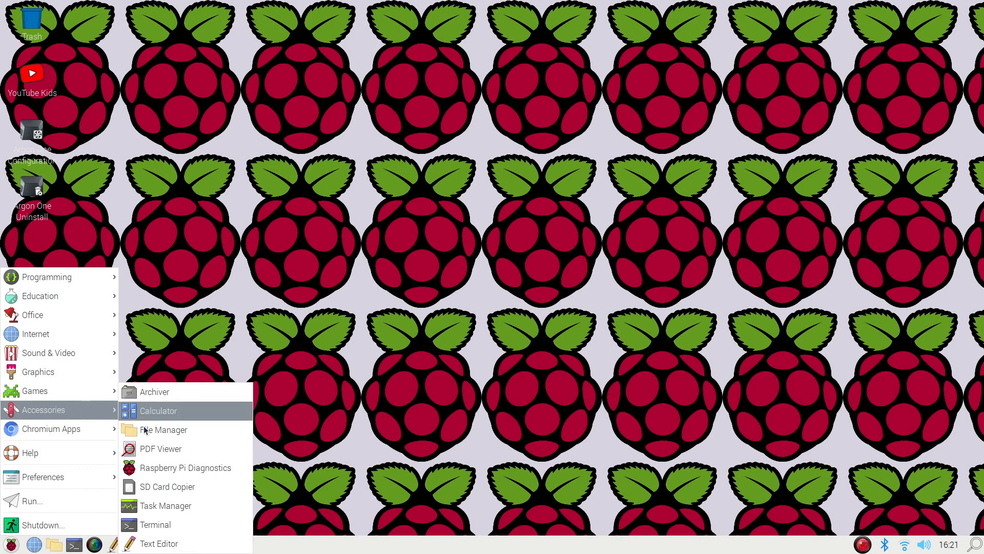
Step: Launch Raspberry Pi Diagnostics and run the SD Card Speed Test, which reports FAIL
click(153, 523)
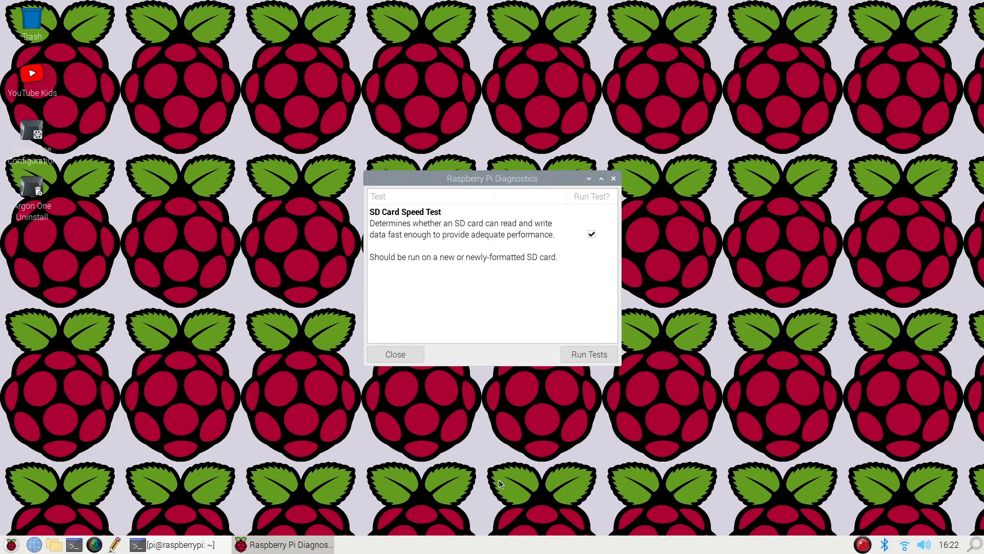
mouse_move(433, 321)
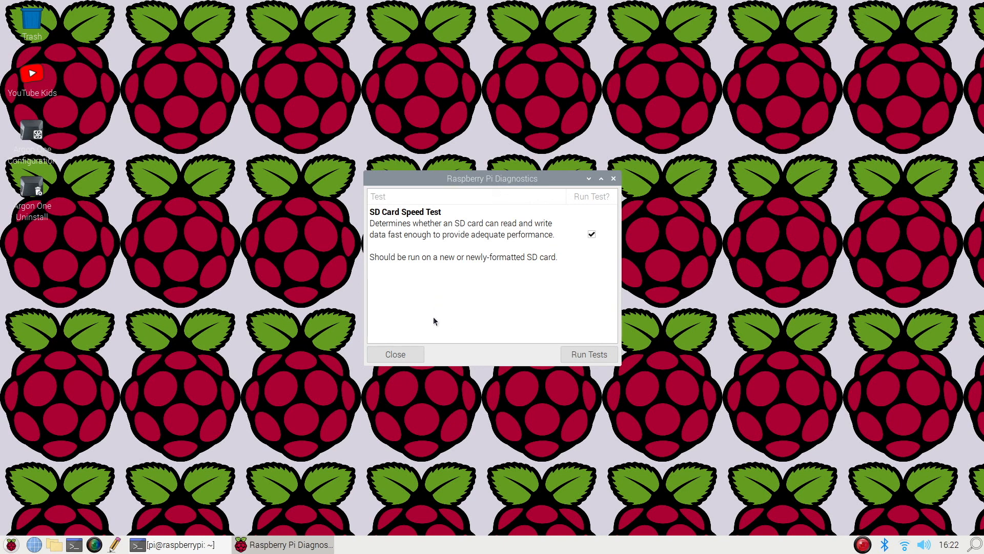
mouse_move(427, 308)
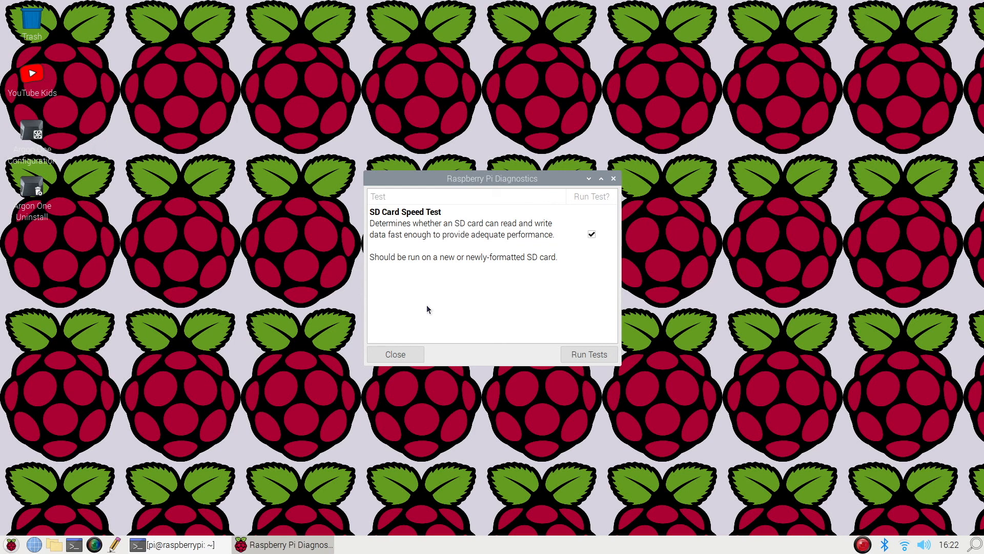
click(587, 354)
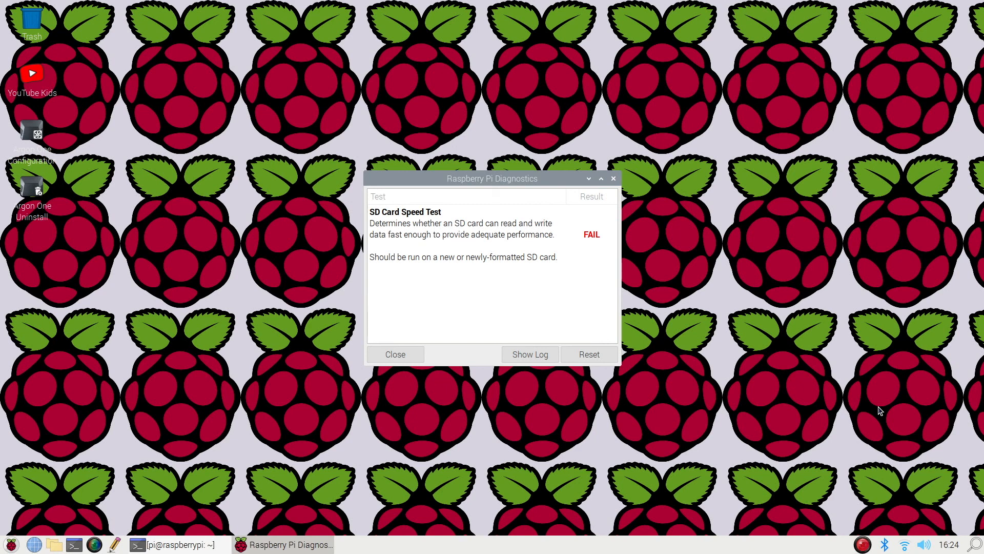
mouse_move(501, 135)
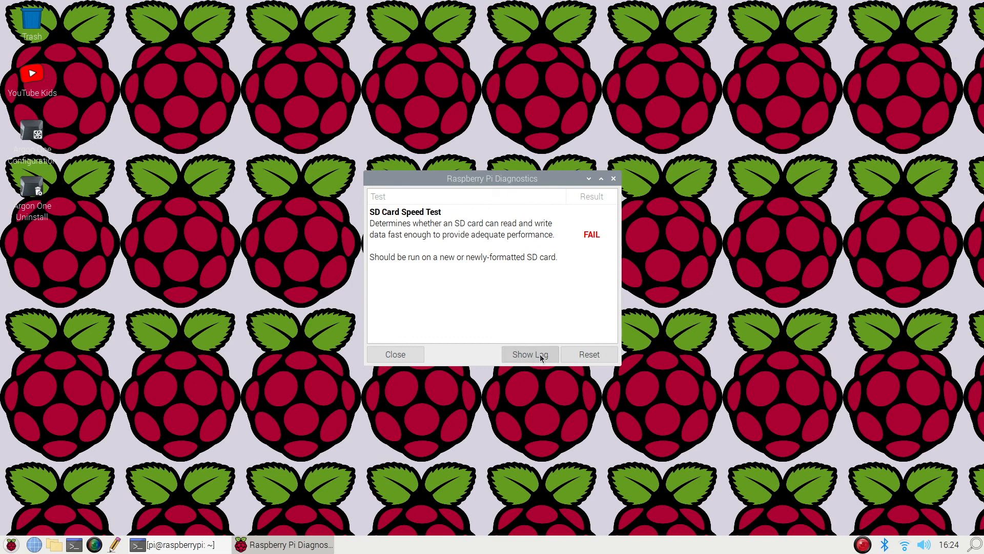
Step: Show the rpdiags.txt log and highlight run 1's 11389 KB/sec sequential write figure
click(529, 355)
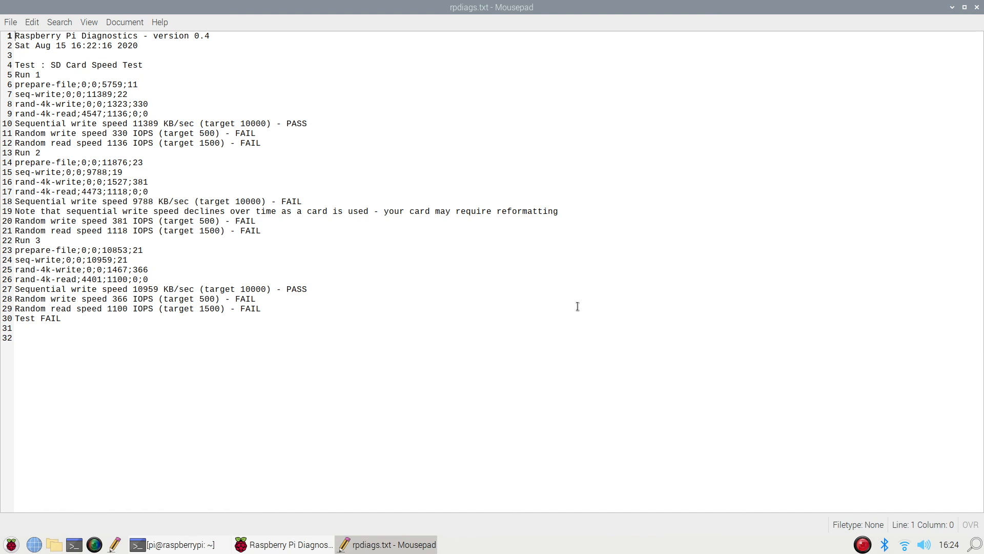
mouse_move(115, 120)
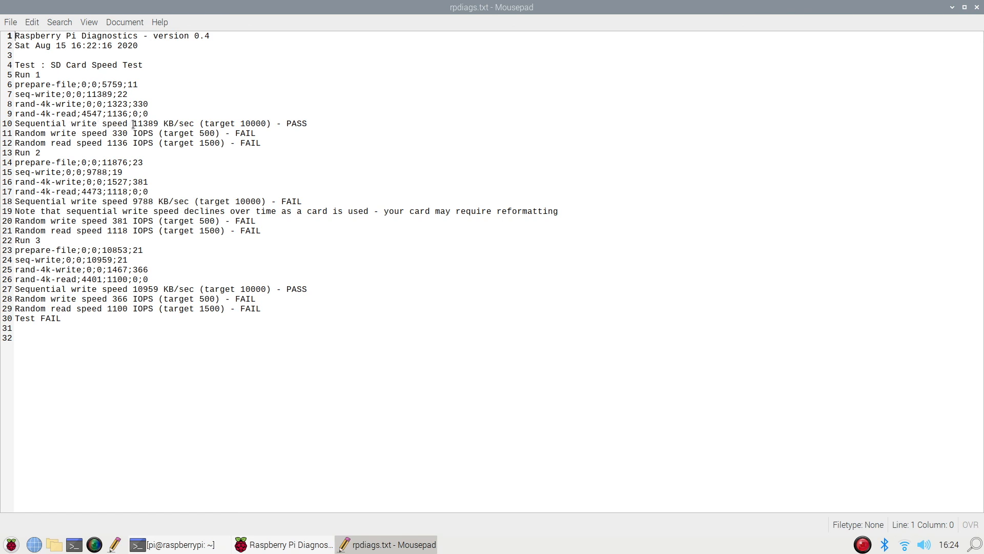
mouse_move(120, 132)
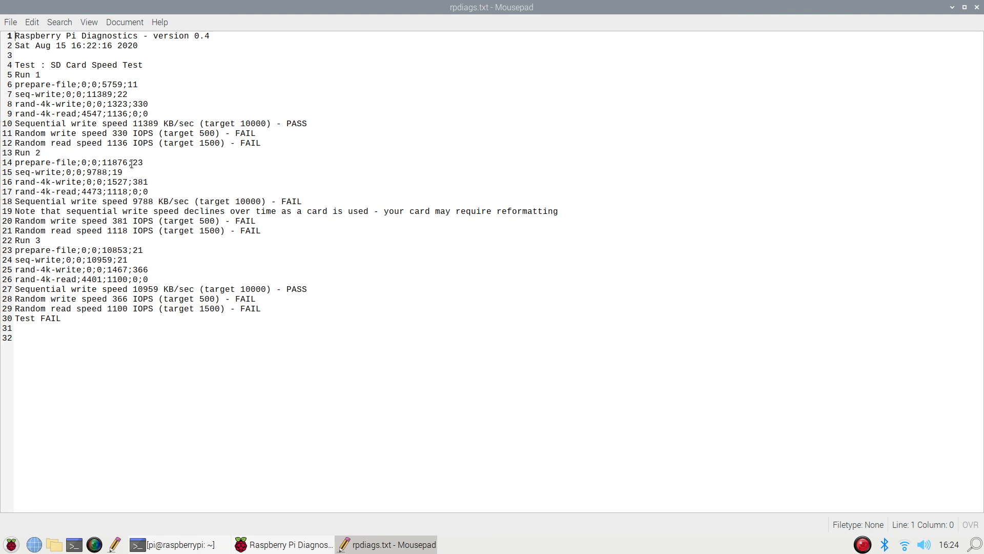
mouse_move(205, 160)
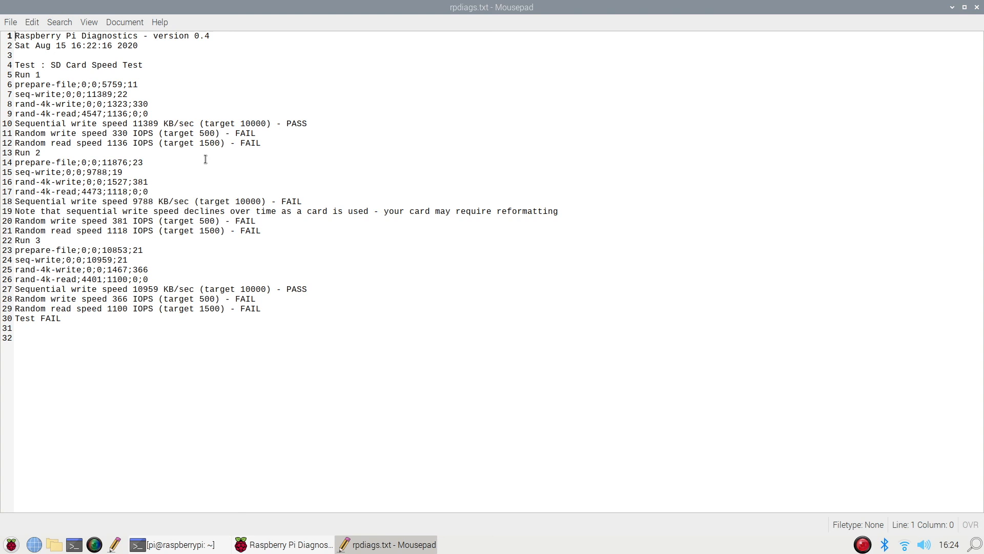
mouse_move(144, 205)
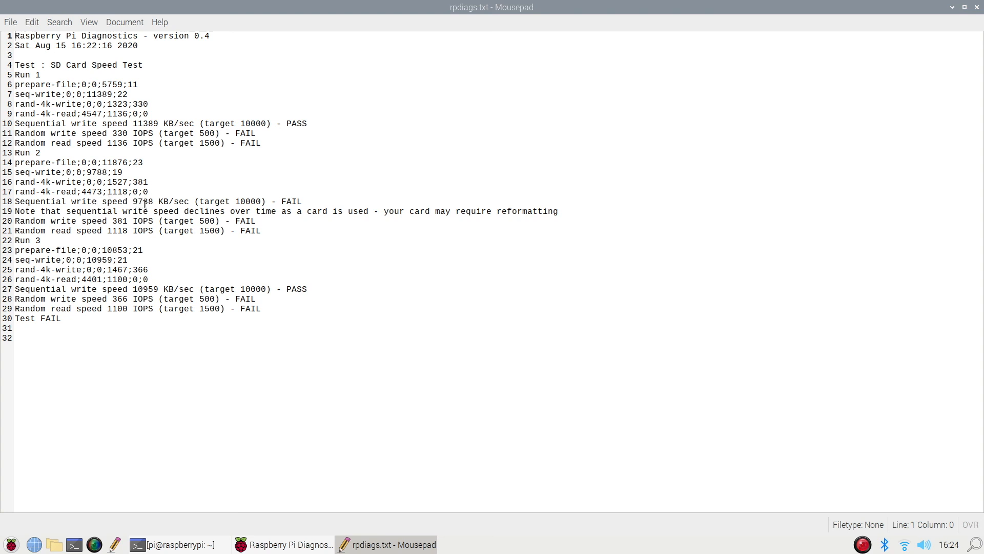
mouse_move(147, 221)
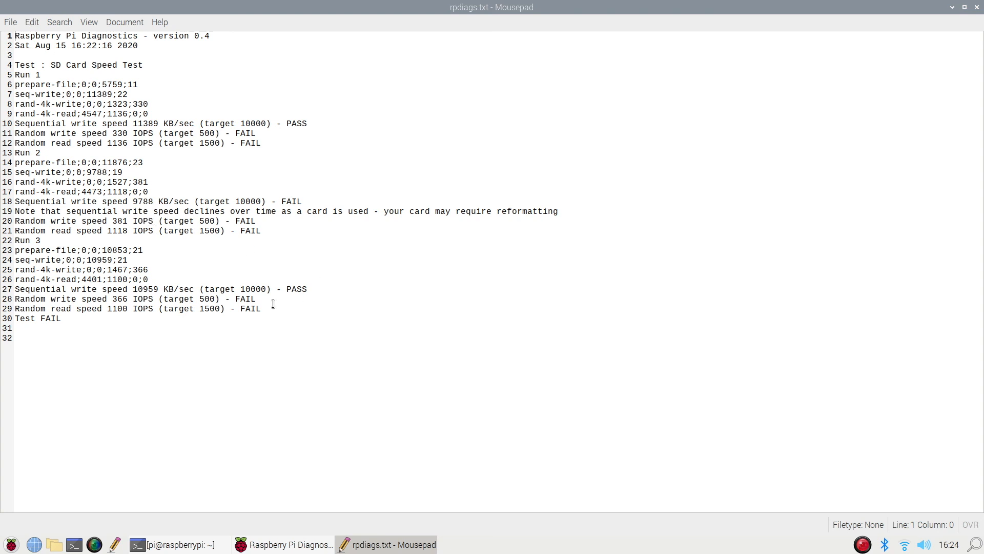
click(132, 123)
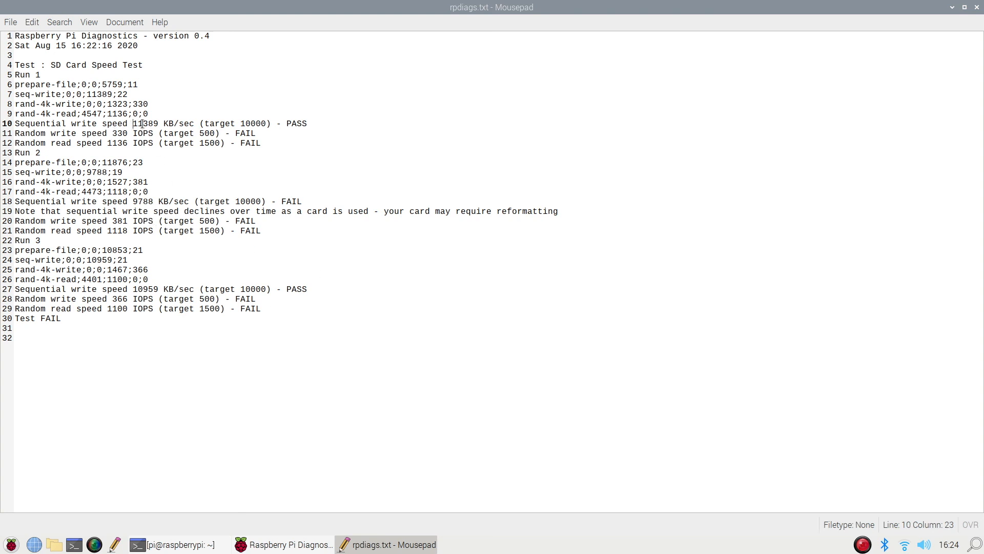
drag(131, 123, 265, 123)
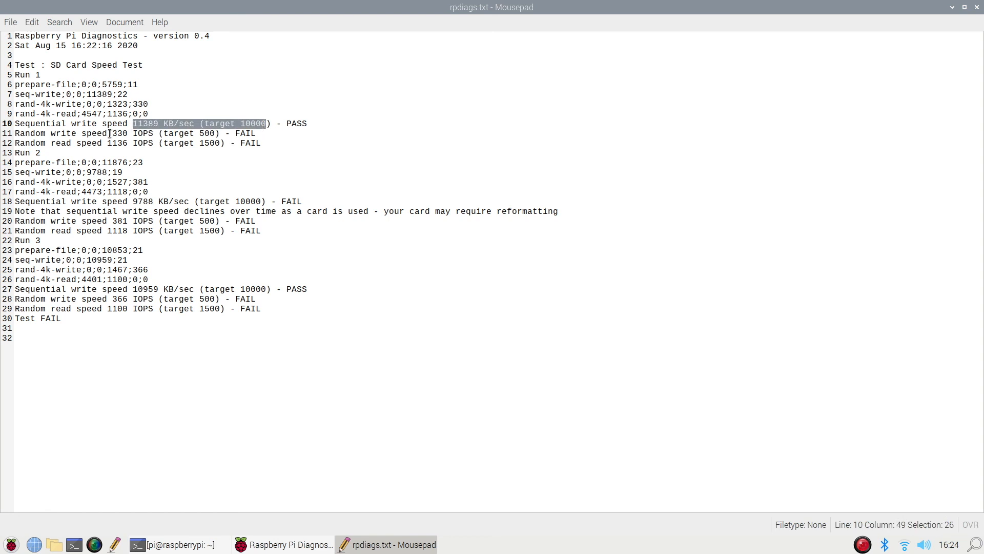
click(227, 308)
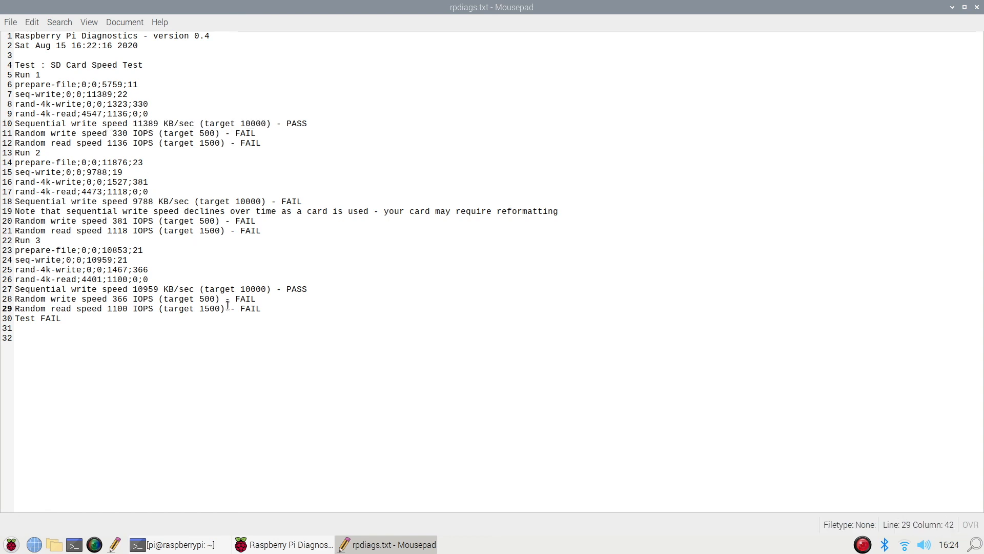
mouse_move(238, 346)
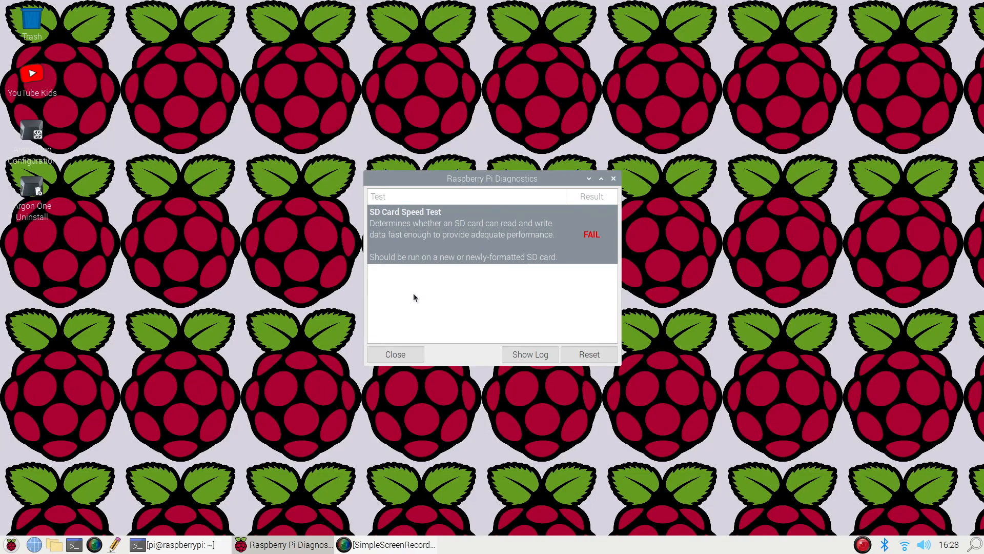
mouse_move(582, 312)
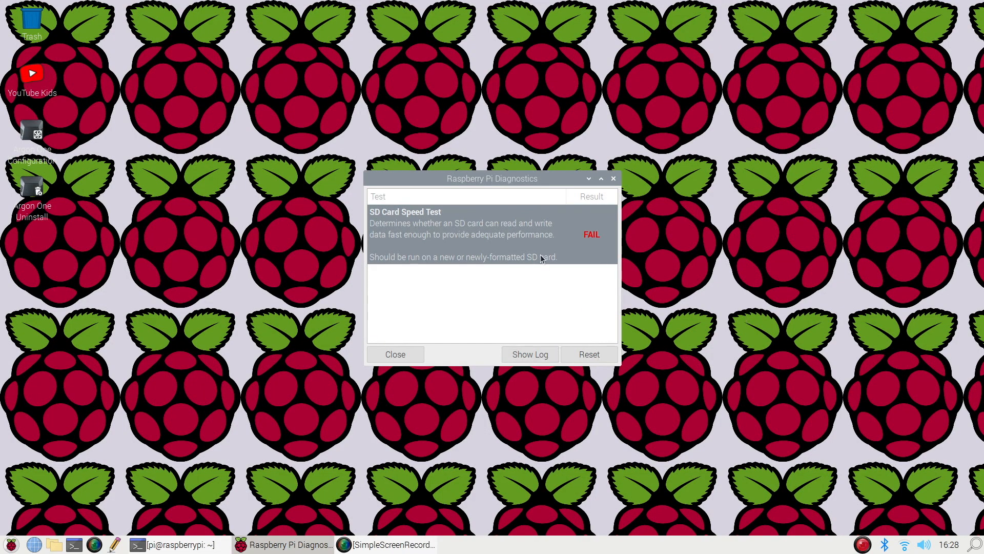
Step: Show the log again from the Diagnostics window, displaying a fresh rpdiags.txt with overall FAIL
click(528, 354)
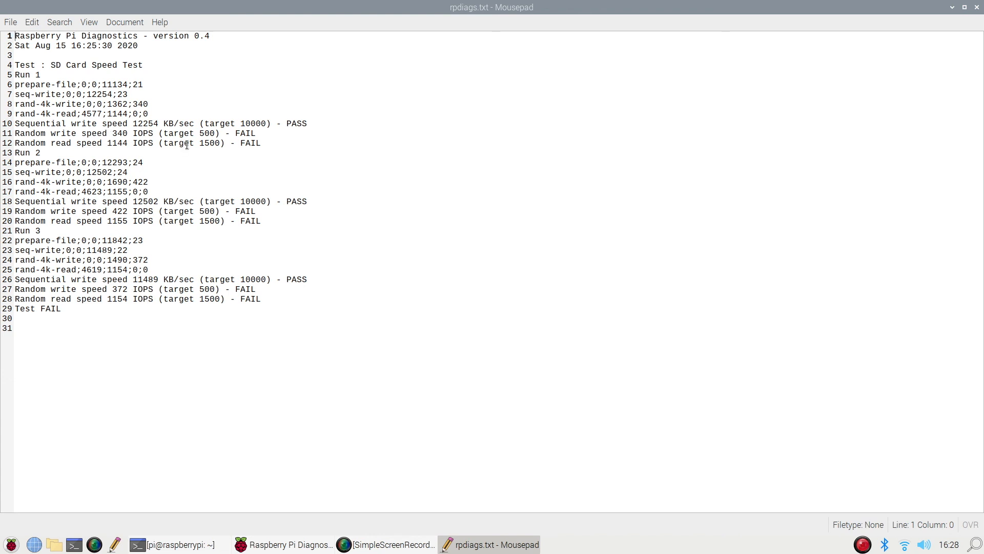
mouse_move(323, 224)
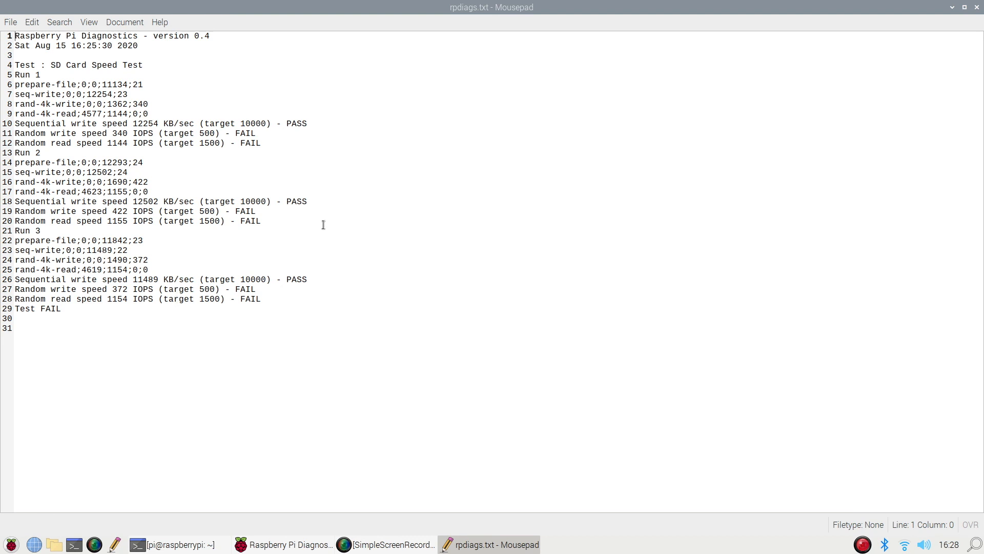